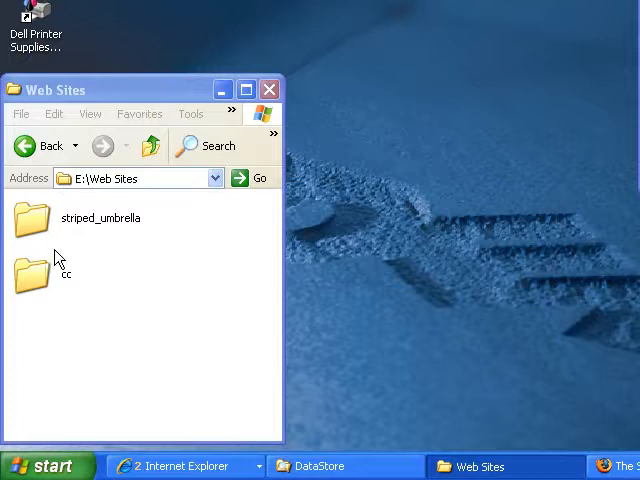
mouse_move(50, 240)
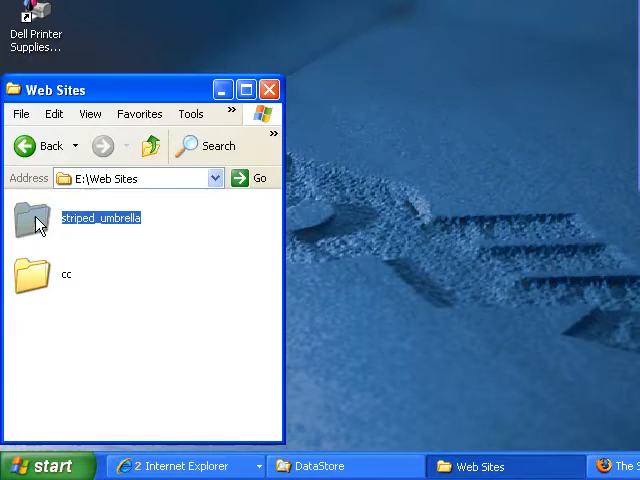
Open My Computer from the Start menu and enter ftp://mmp.bmcc.cuny.edu/ in the Address bar.
left_click(32, 274)
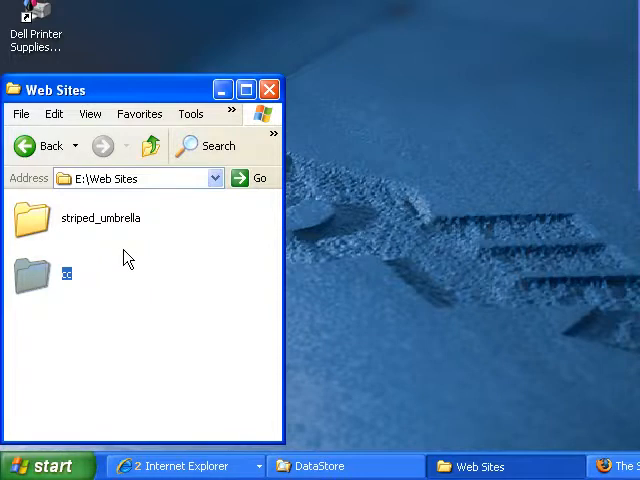
mouse_move(84, 358)
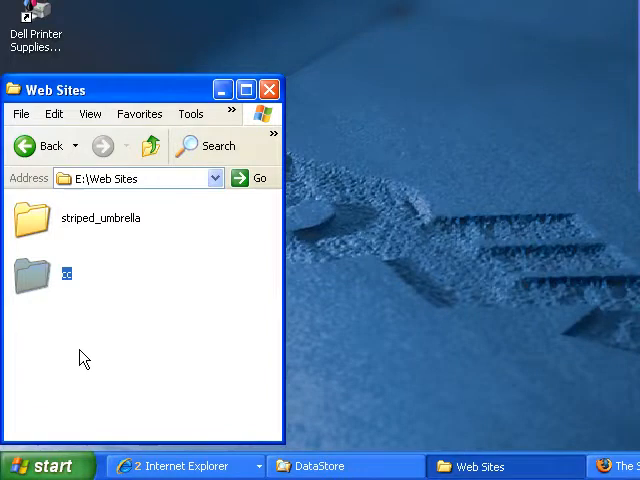
mouse_move(60, 324)
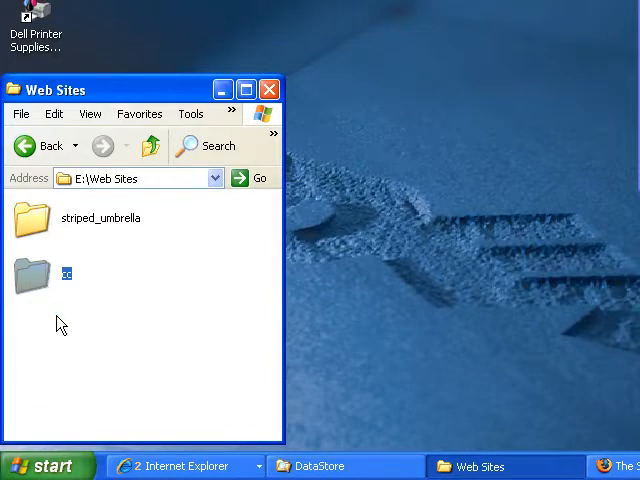
mouse_move(52, 460)
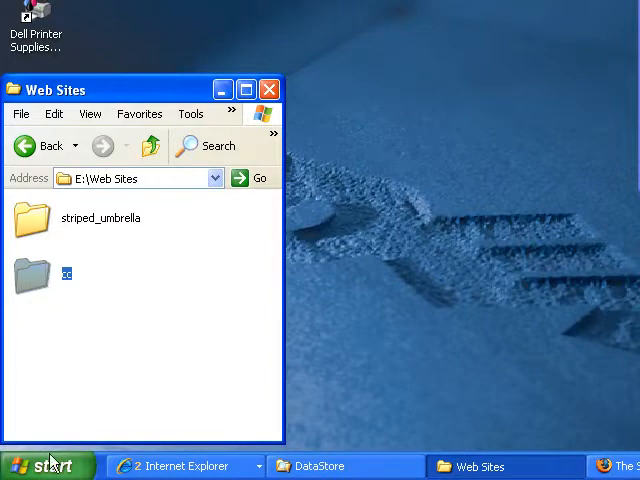
left_click(44, 464)
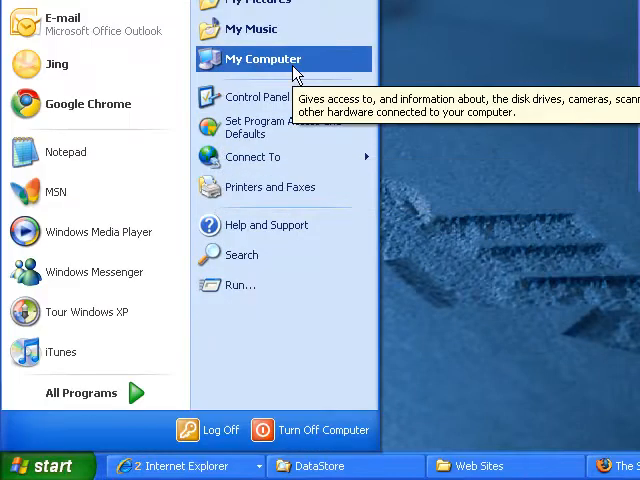
left_click(262, 60)
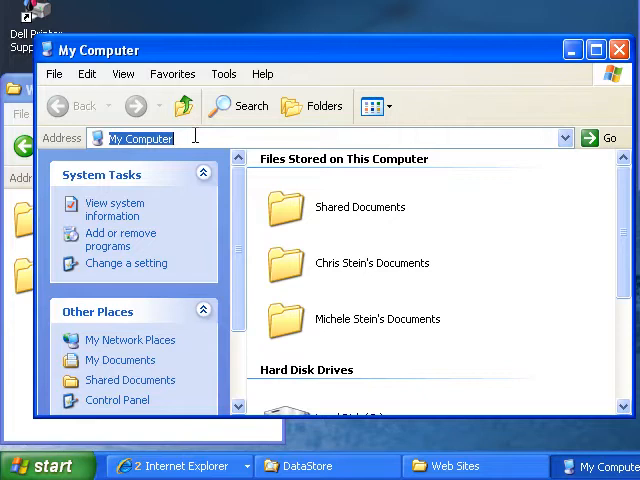
type("ftp:")
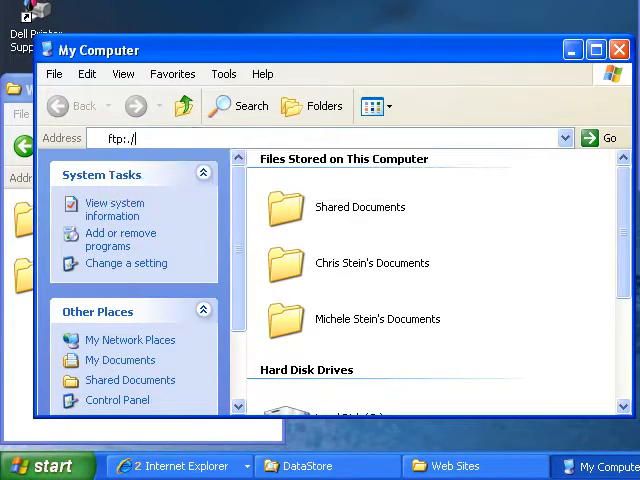
type("/mmp.bmcc.cuny.edu/")
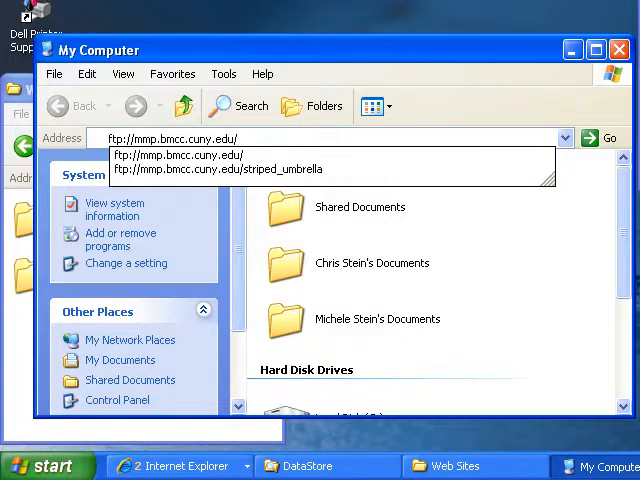
Go to ftp://mmp.bmcc.cuny.edu/ and log on with the account password in the Log On As dialog.
left_click(608, 138)
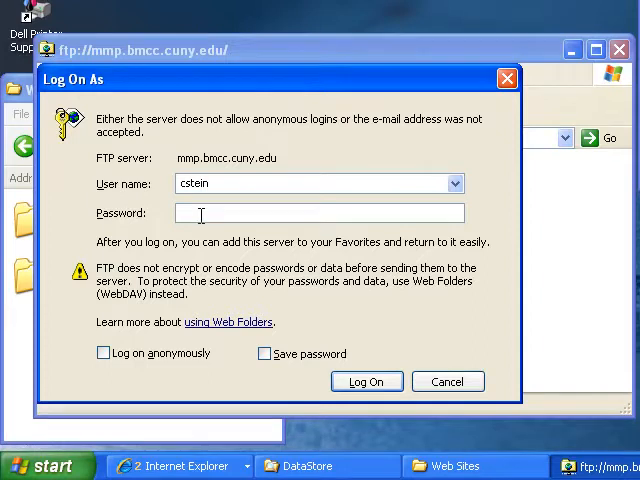
left_click(318, 212)
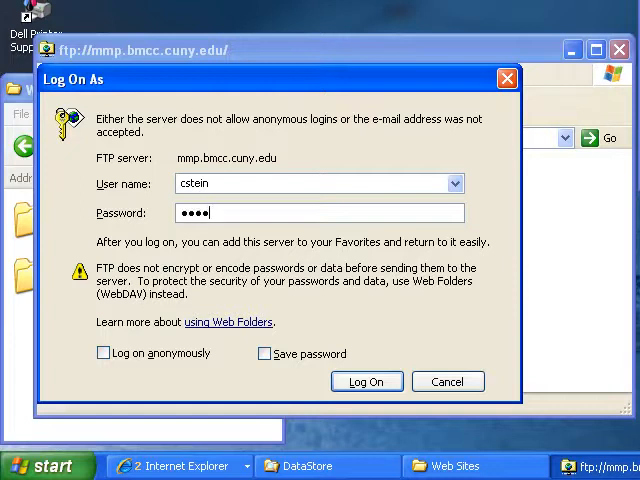
type("*")
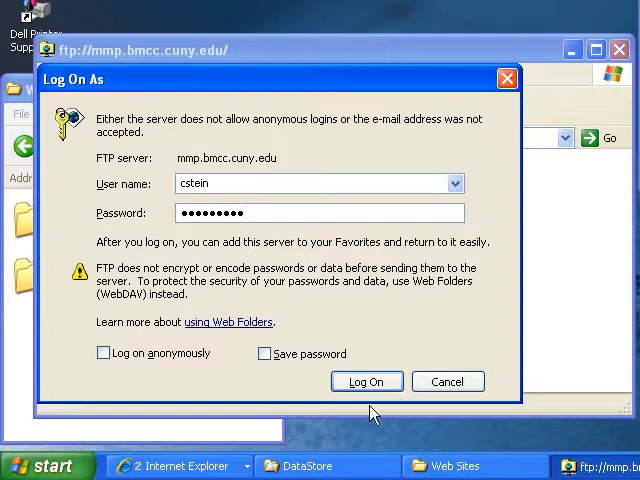
left_click(366, 380)
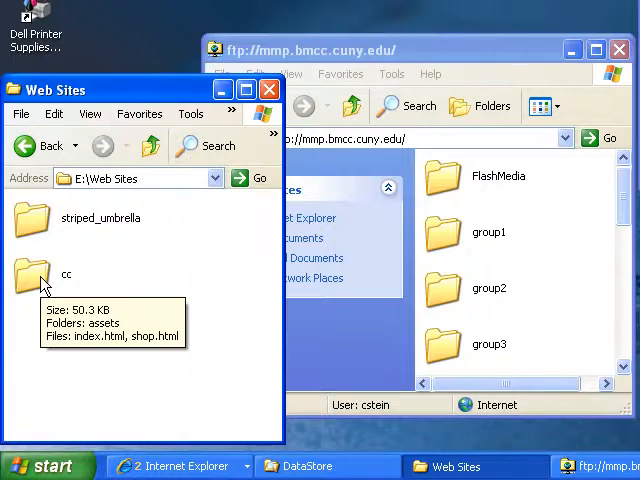
Open the server's striped_umbrella folder and scroll its file list to locate index.html.
left_click_drag(32, 276, 136, 284)
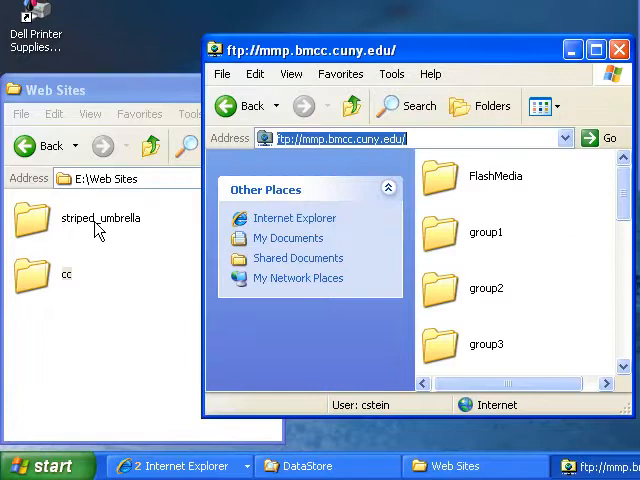
scroll("down", 3)
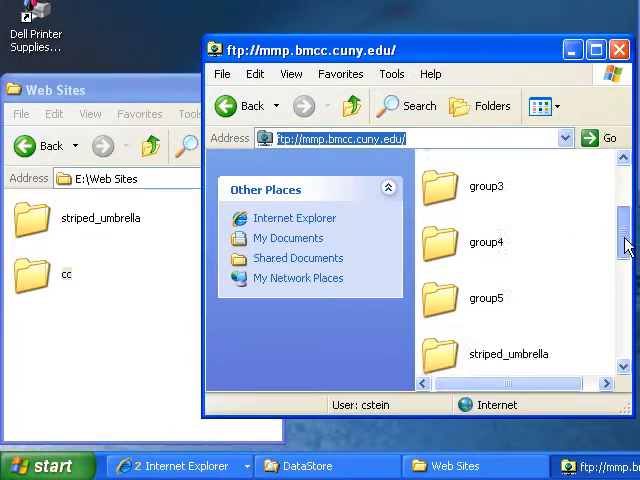
scroll("down", 3)
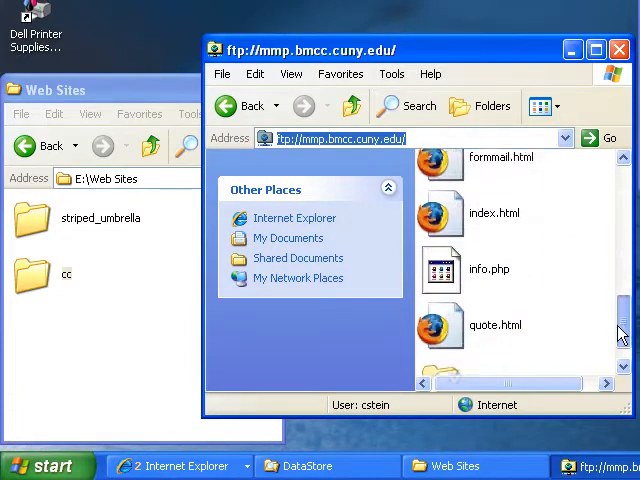
scroll("down", 3)
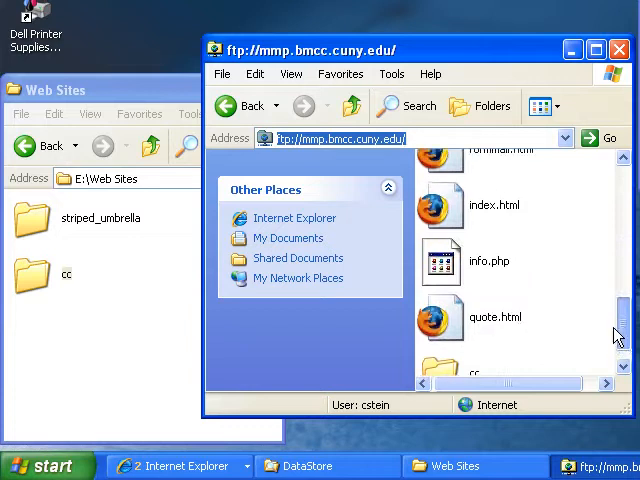
mouse_move(450, 324)
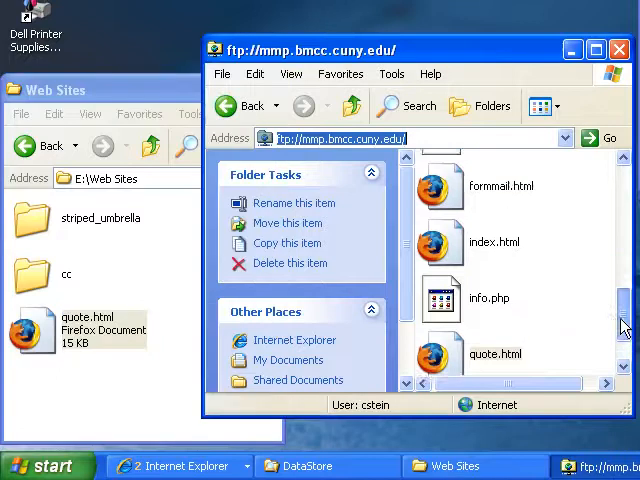
scroll("up", 3)
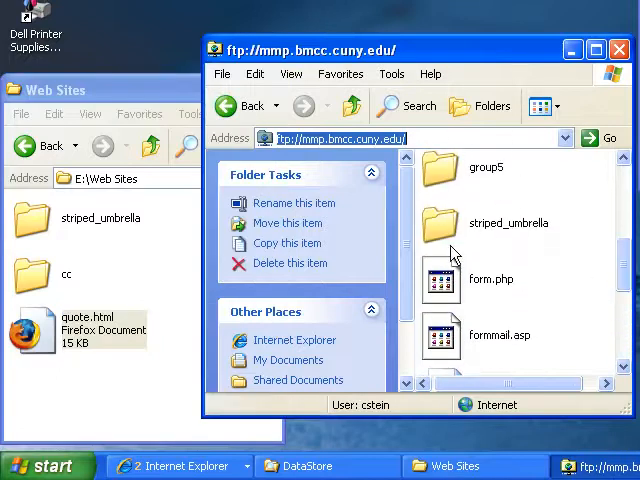
mouse_move(444, 232)
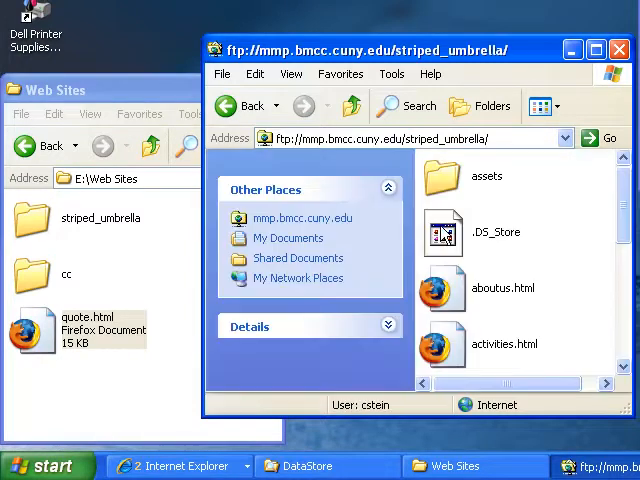
scroll("down", 3)
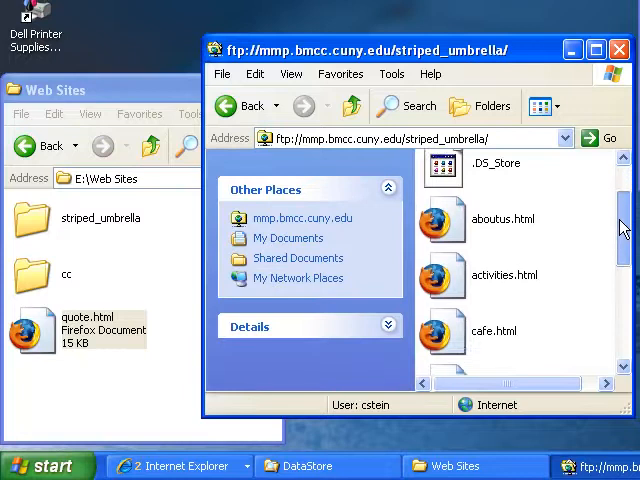
scroll("down", 3)
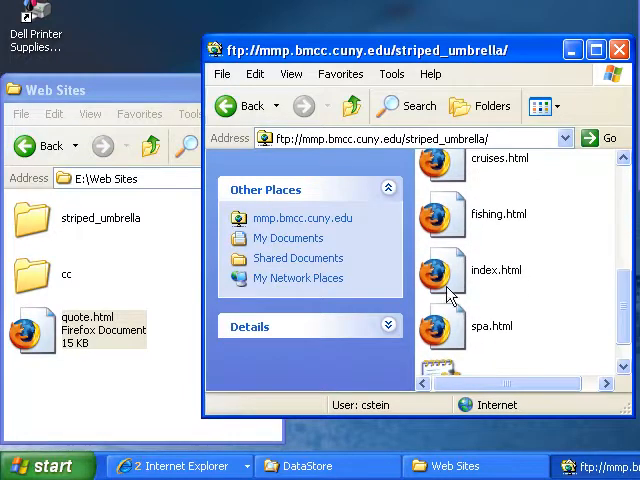
mouse_move(450, 296)
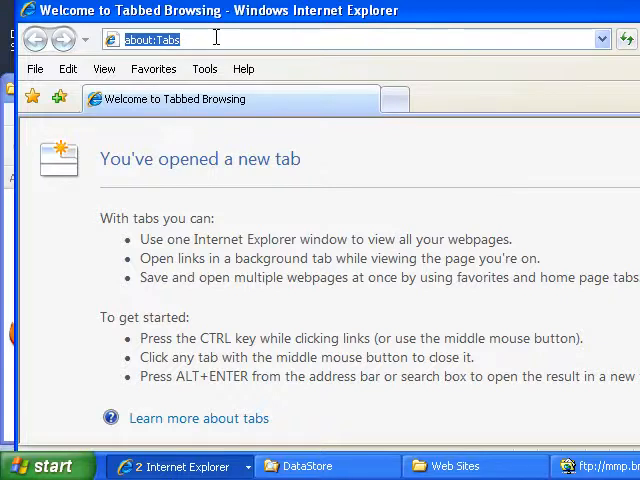
type("http")
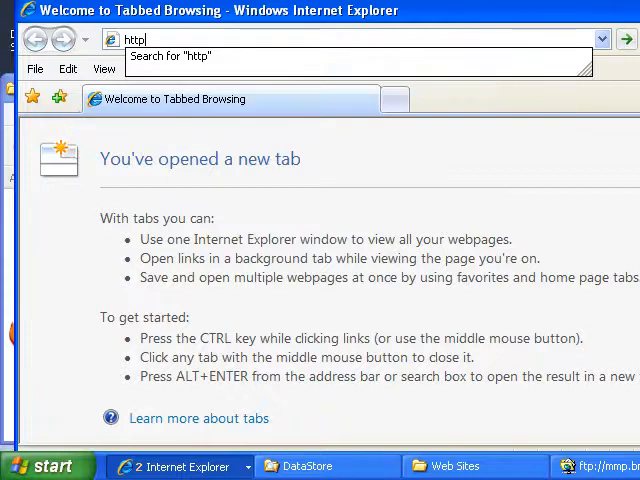
type("://mmp.bmcc.cuny")
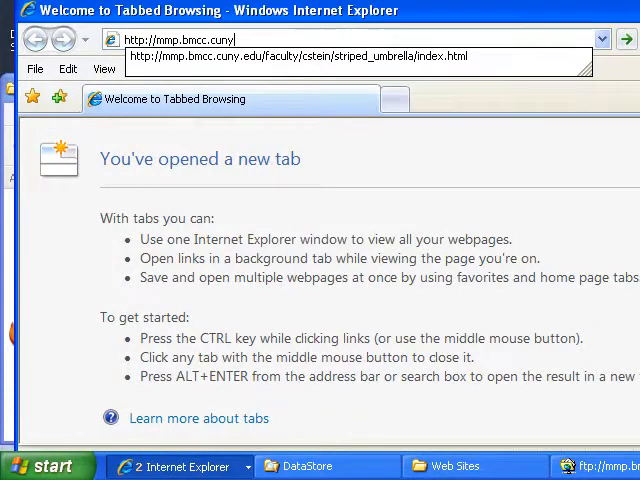
type(".edu/")
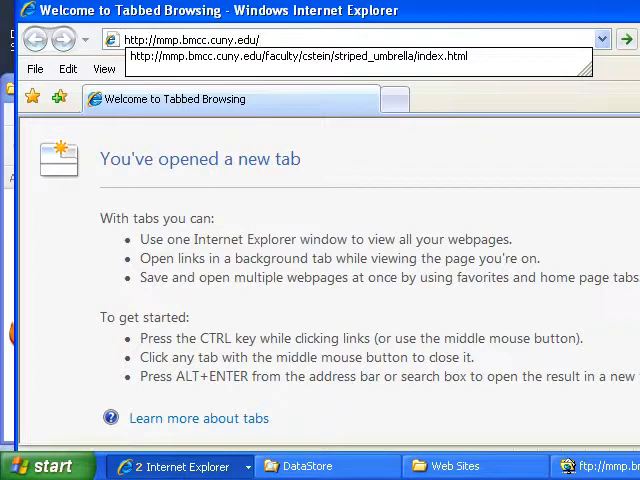
type("http://mmp.bmcc.cuny.edu/jtho")
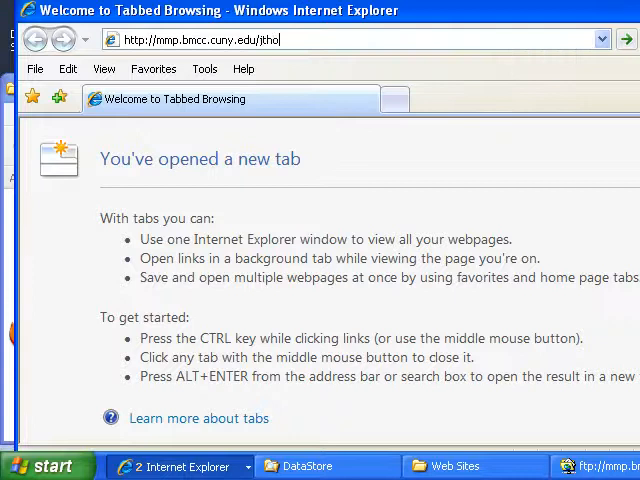
type("m1234")
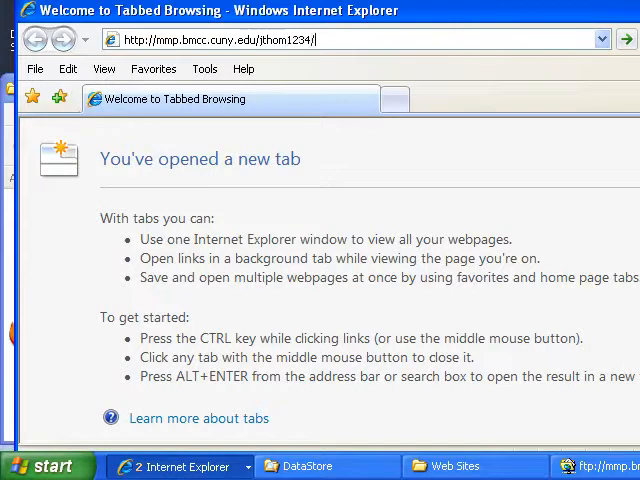
type("/stripue")
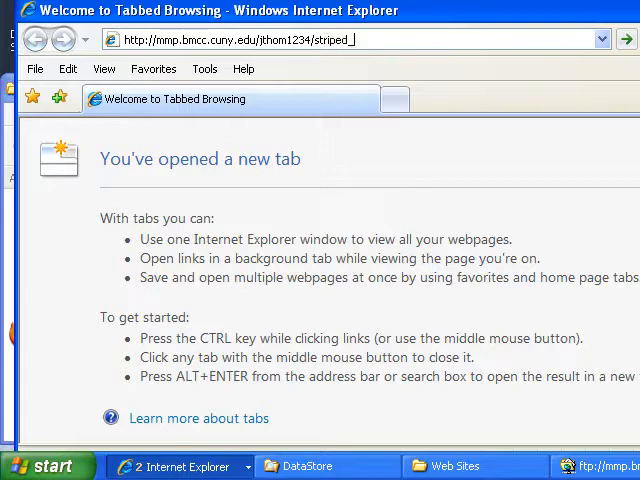
type("umbrella/")
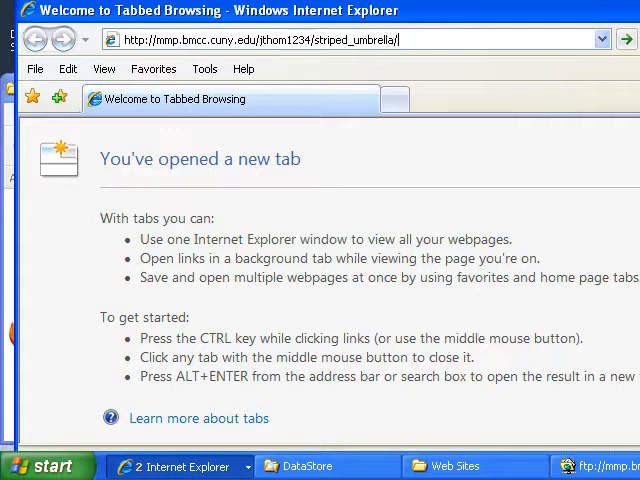
type("index.html")
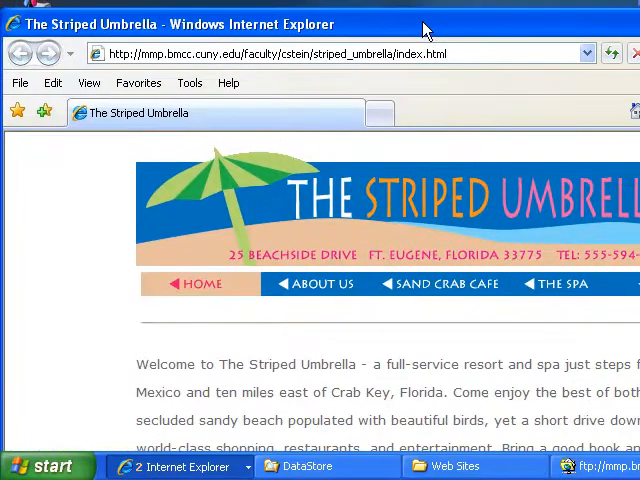
mouse_move(430, 56)
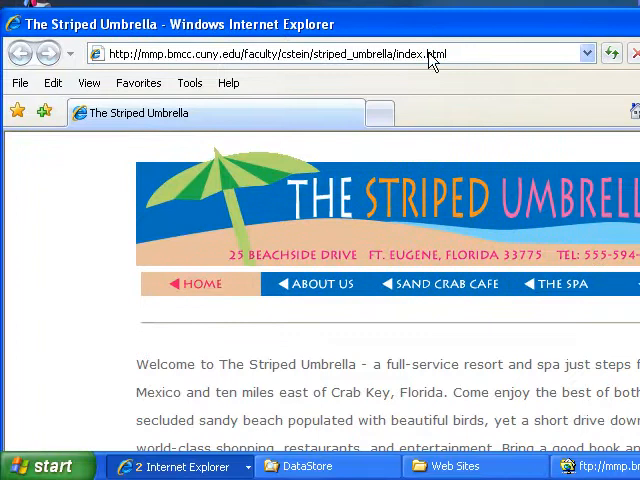